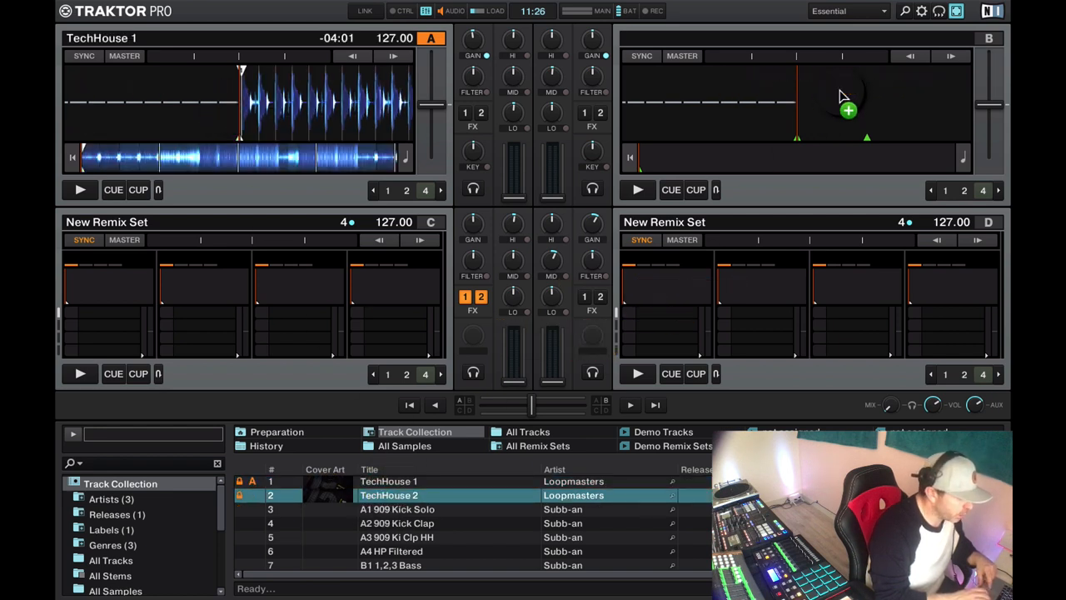
- Load TechHouse 2 from the Track Collection onto deck B beside TechHouse 1
drag(390, 495, 848, 108)
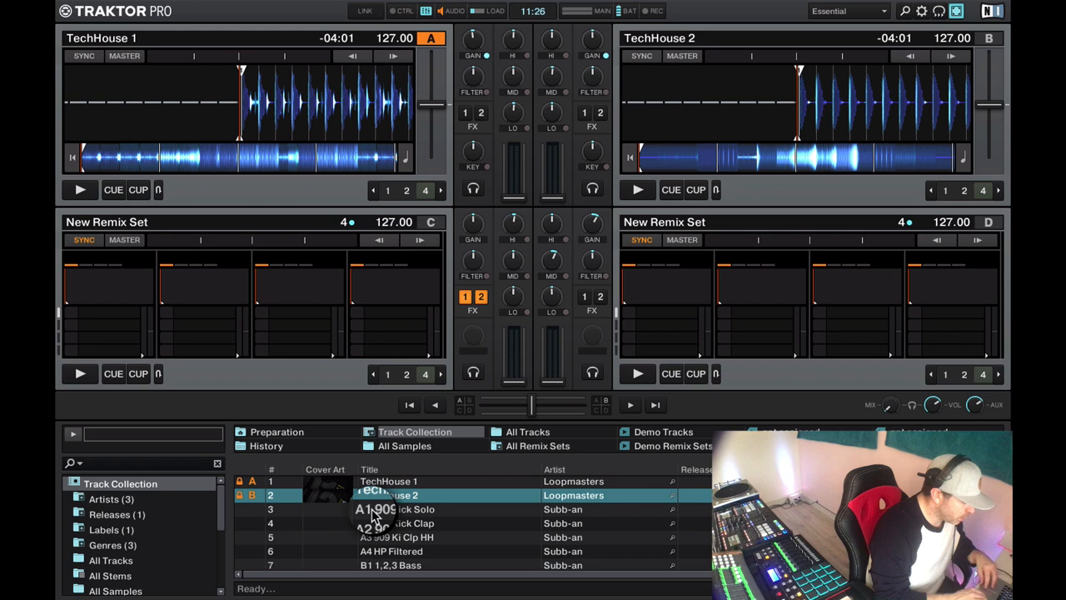
scroll(down, 3)
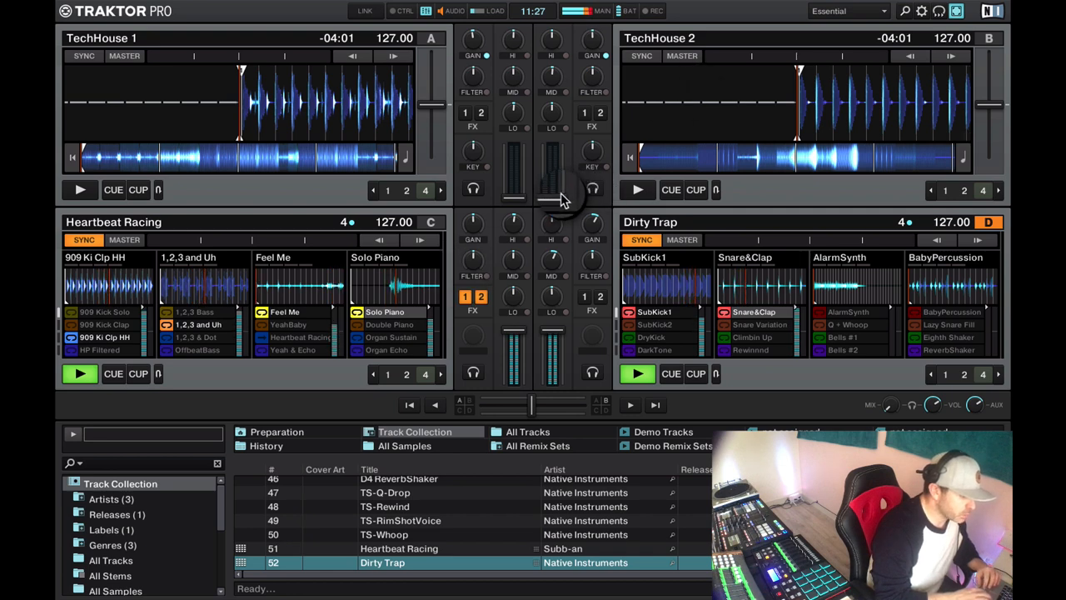
- Start decks B and A playing with SYNC engaged and enable LINK so all four decks run at 127 BPM
click(638, 190)
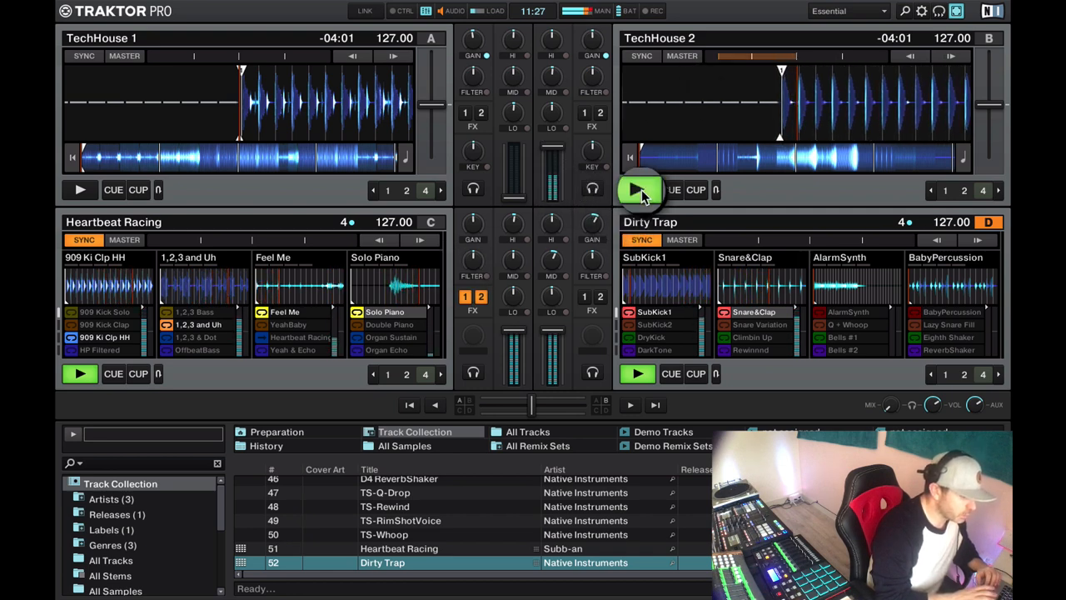
click(638, 190)
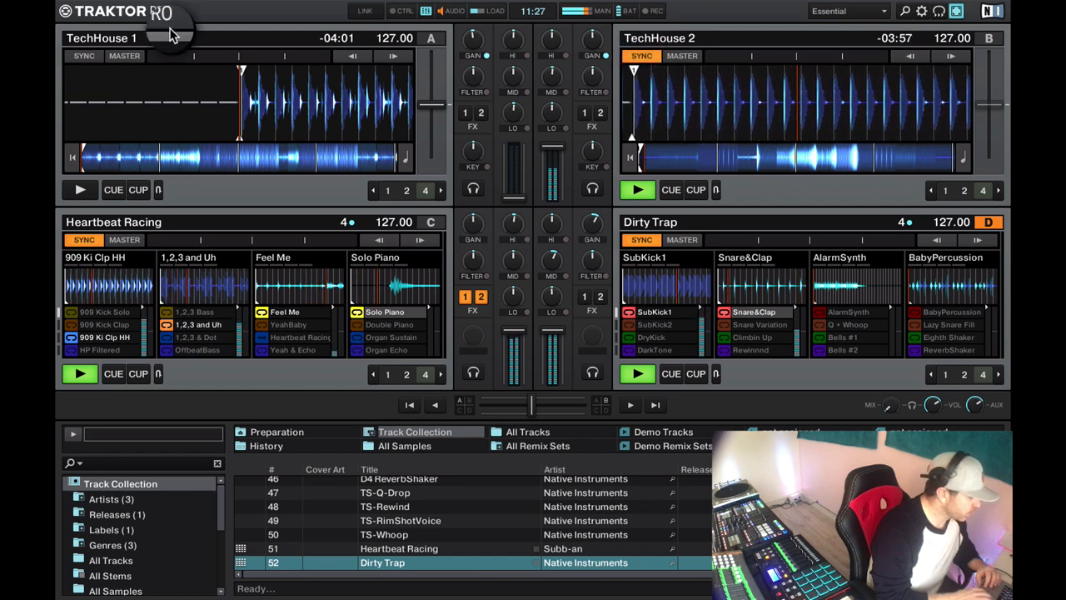
click(80, 190)
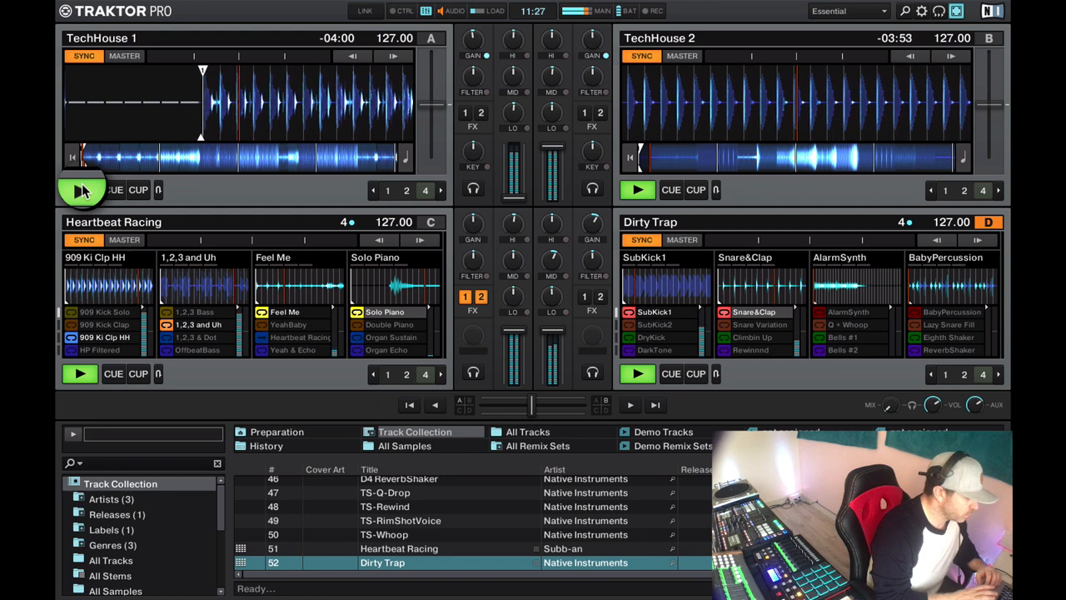
click(80, 189)
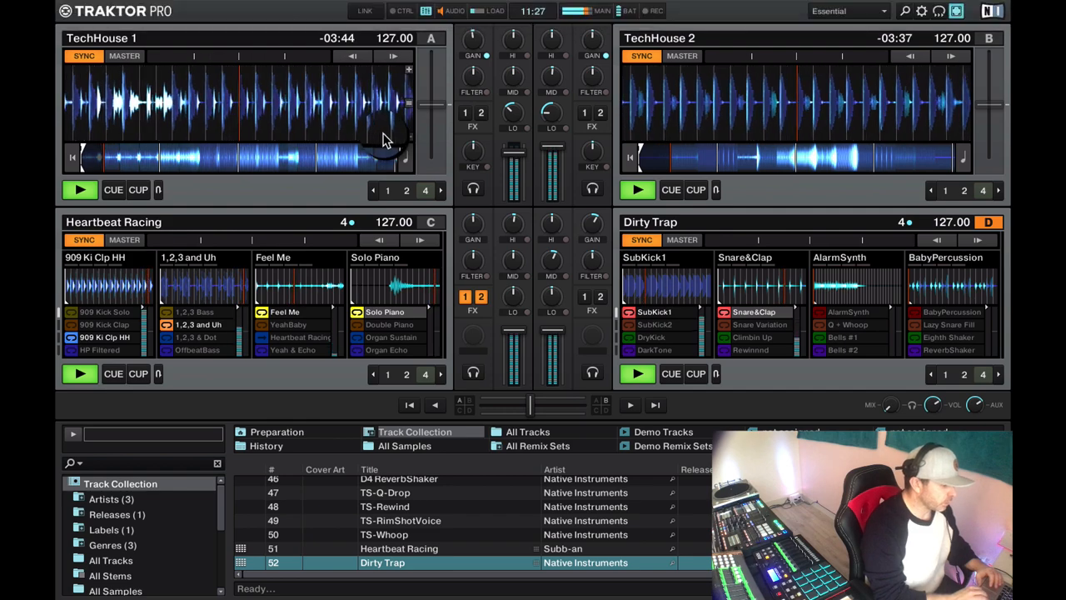
click(365, 17)
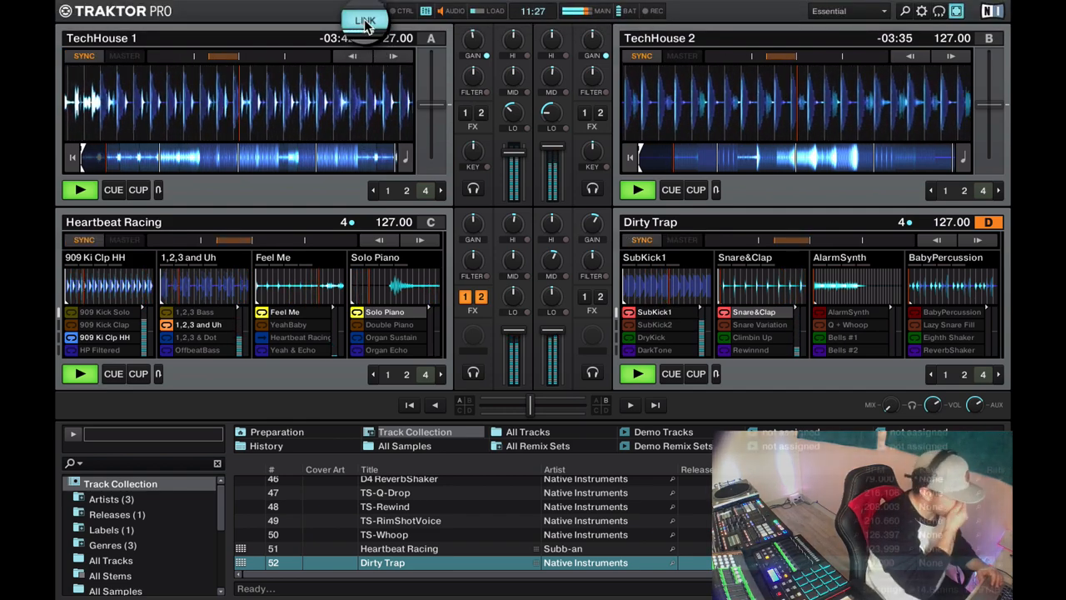